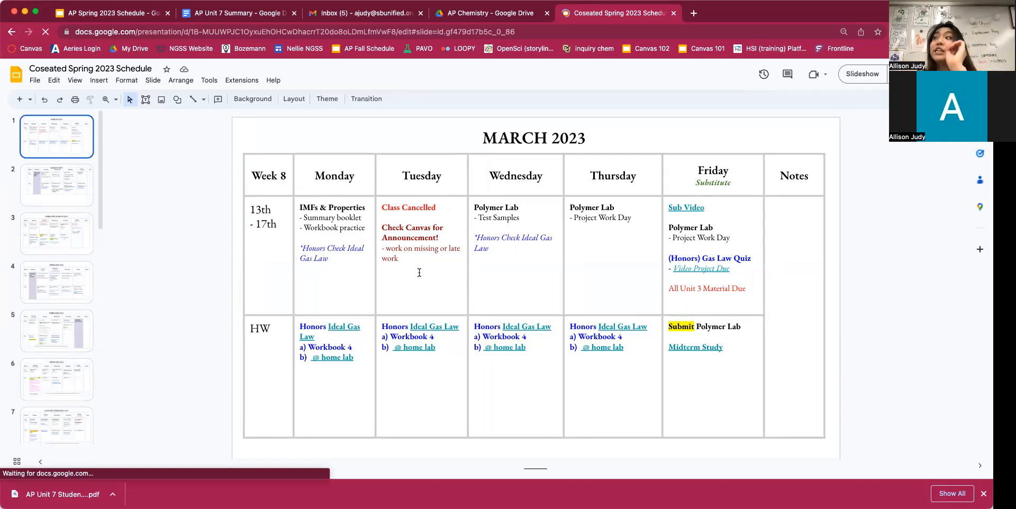
# Bring the January 2023 Week 1 schedule slide into view in the Slides deck
pyautogui.click(44, 30)
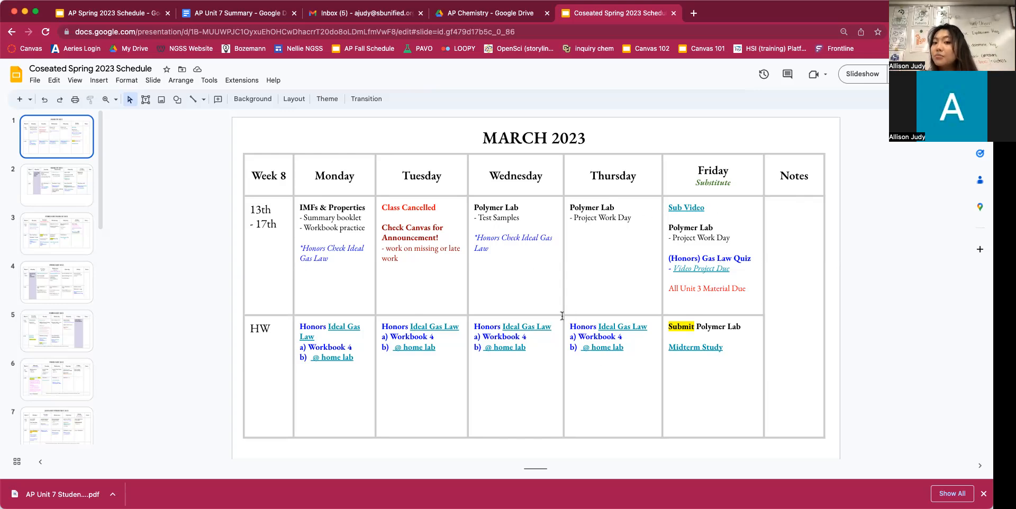
pyautogui.moveTo(610, 322)
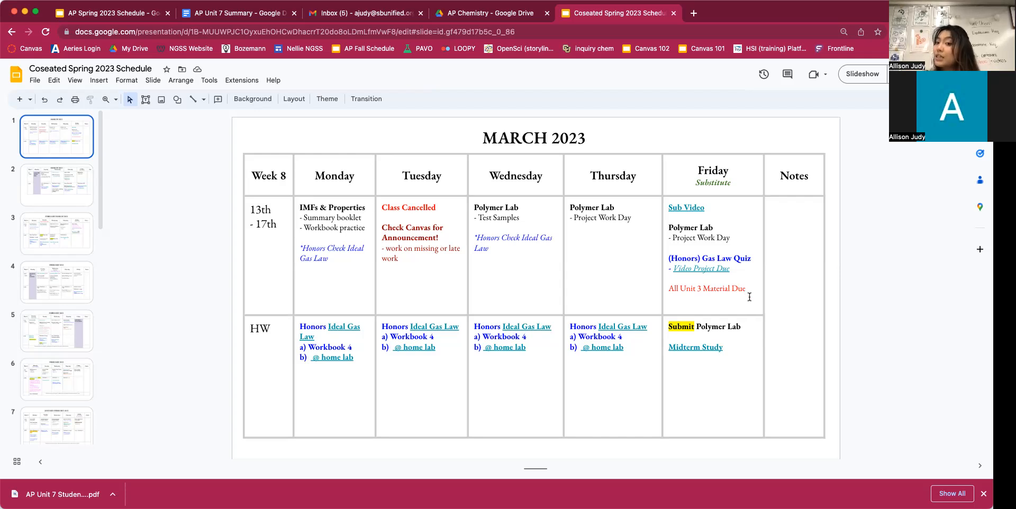
pyautogui.moveTo(714, 351)
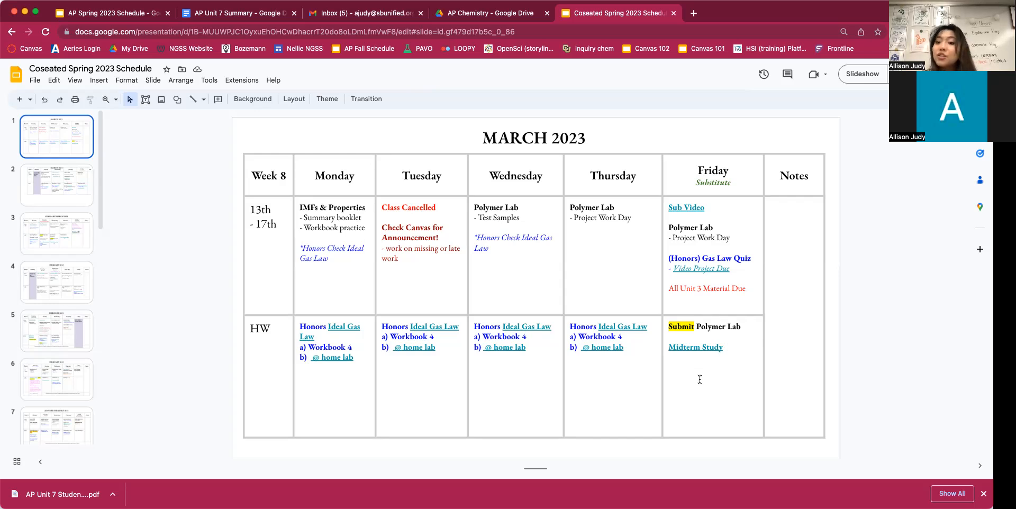
pyautogui.moveTo(718, 207)
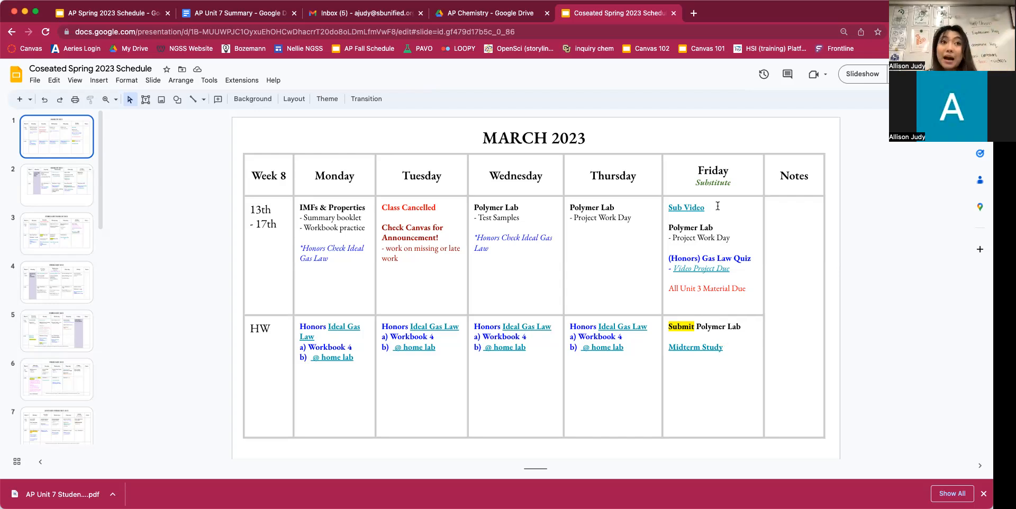
pyautogui.moveTo(706, 359)
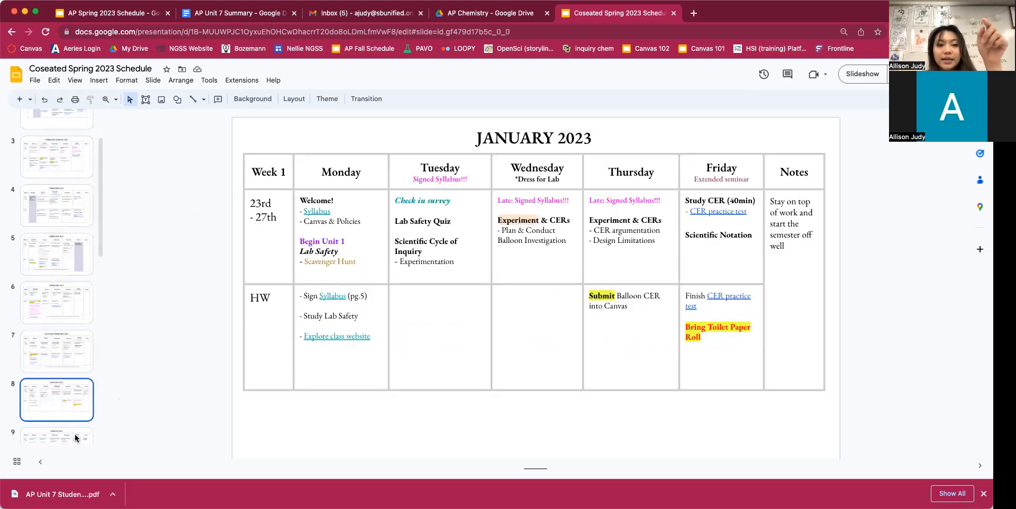
# Show the March 2023 Week 9 slide with midterm exams and spring break
pyautogui.click(56, 412)
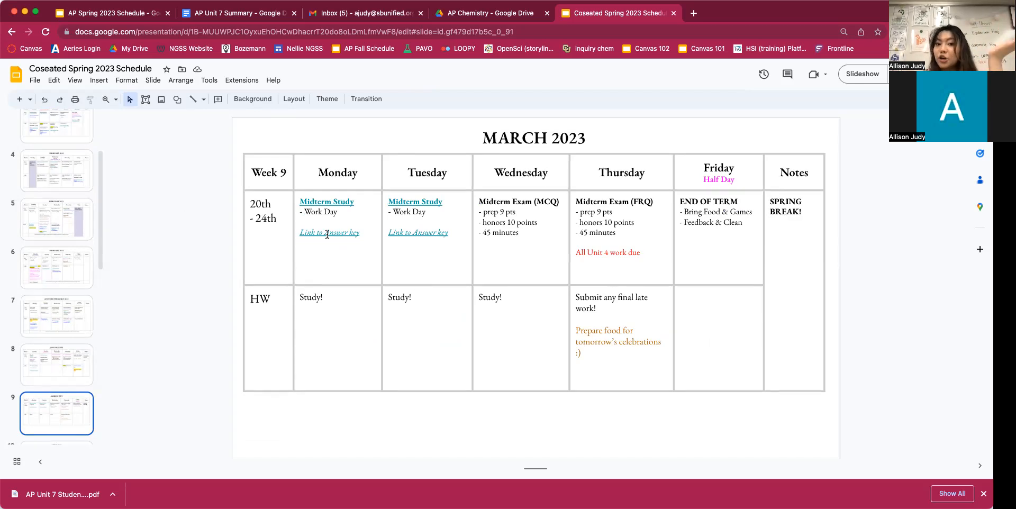
pyautogui.moveTo(551, 201)
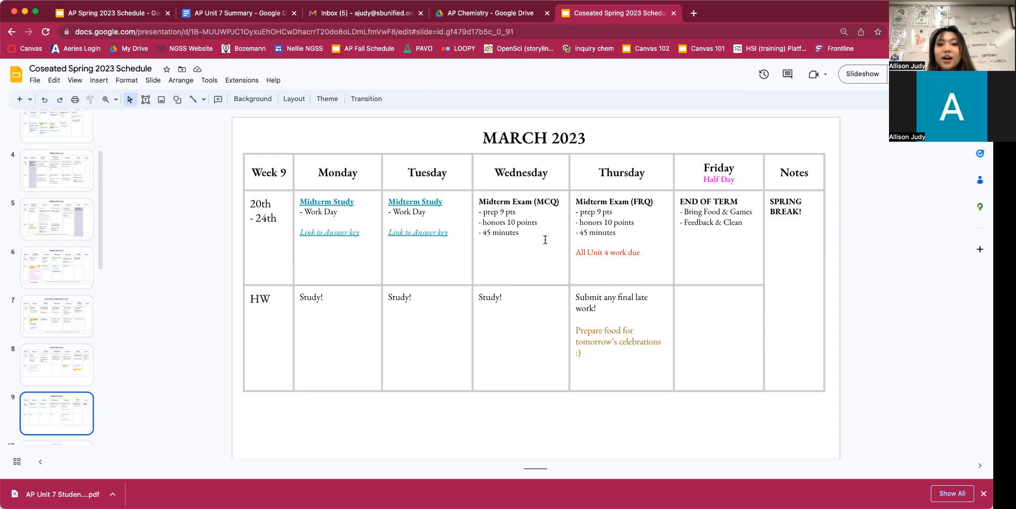
pyautogui.moveTo(668, 282)
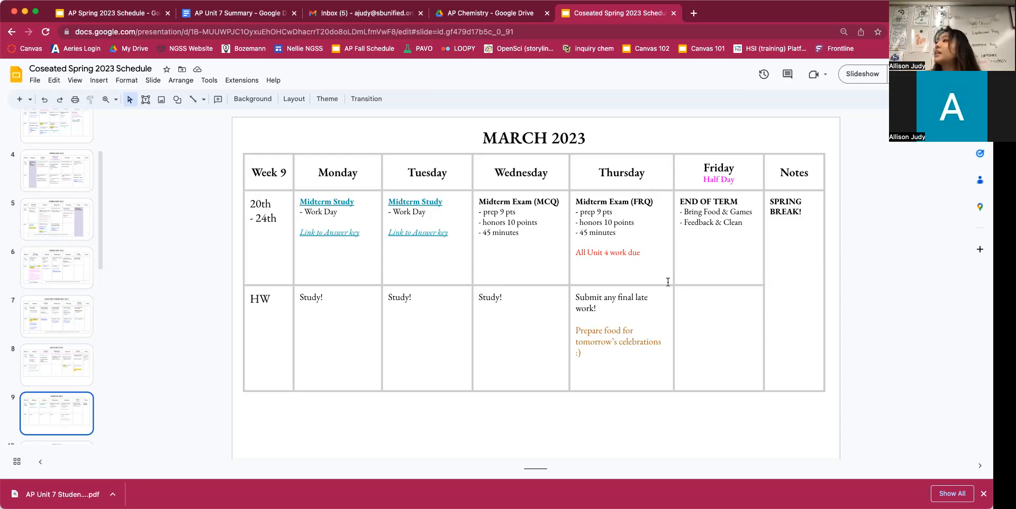
pyautogui.moveTo(646, 338)
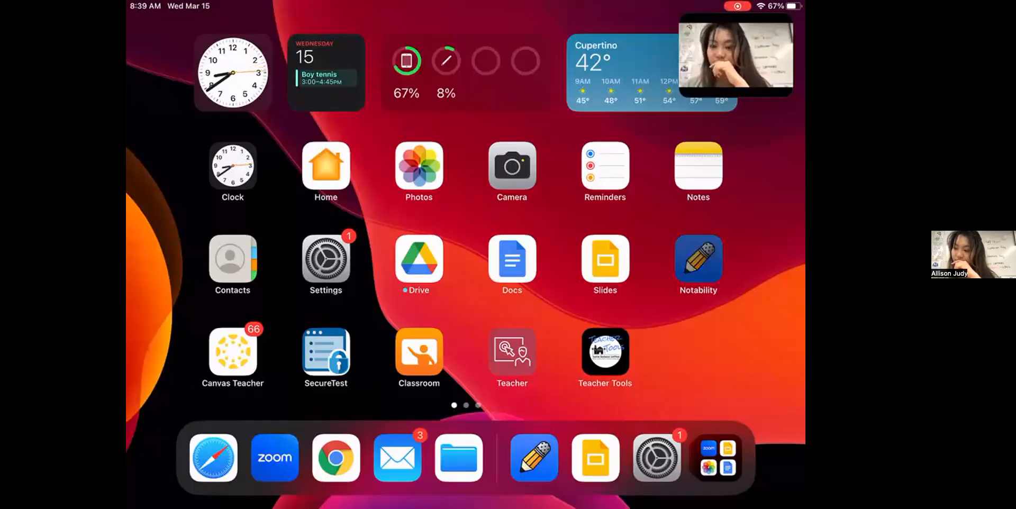
# Open the bioplastics lab packet and scroll to page 6's Part III instructions, zoomed for reading
pyautogui.click(697, 264)
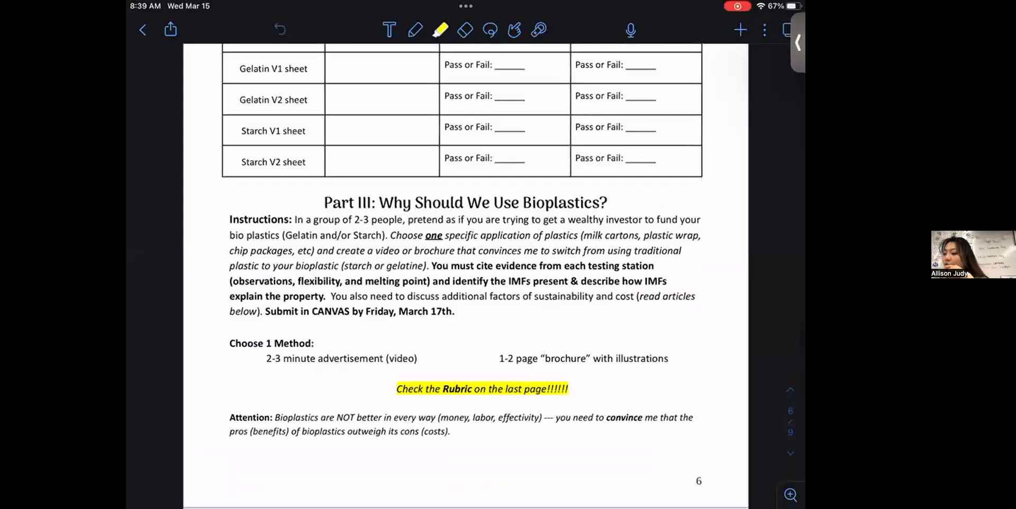
pyautogui.scroll(-3)
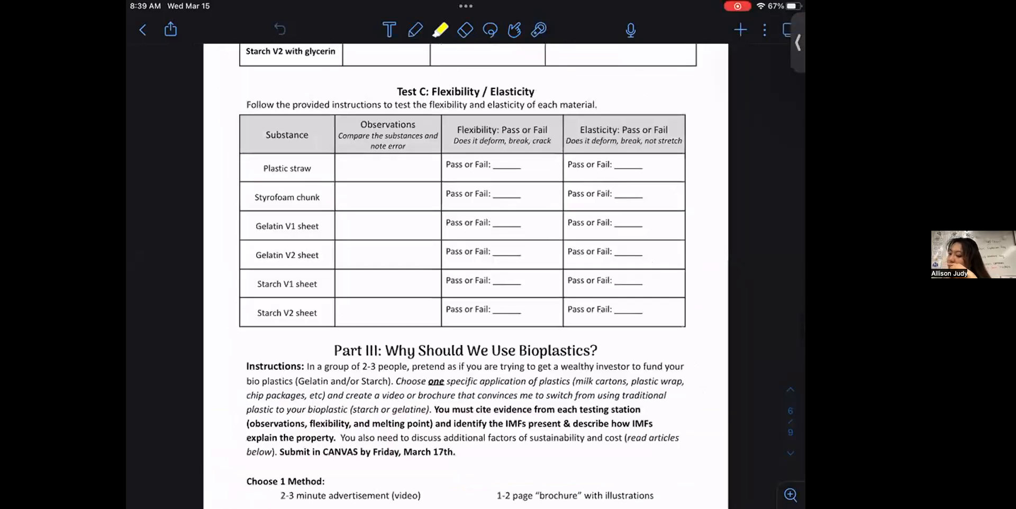
pyautogui.scroll(-3)
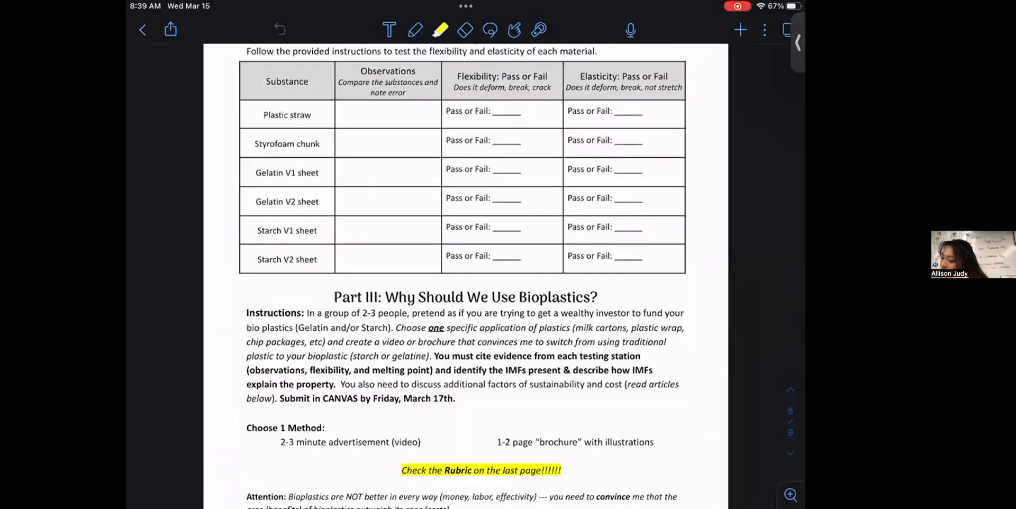
pyautogui.scroll(-3)
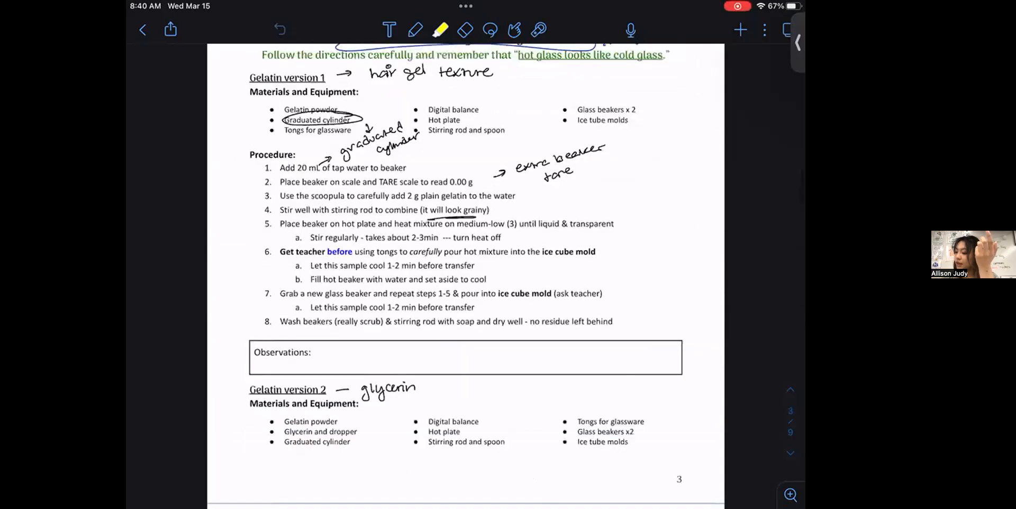
pyautogui.scroll(-3)
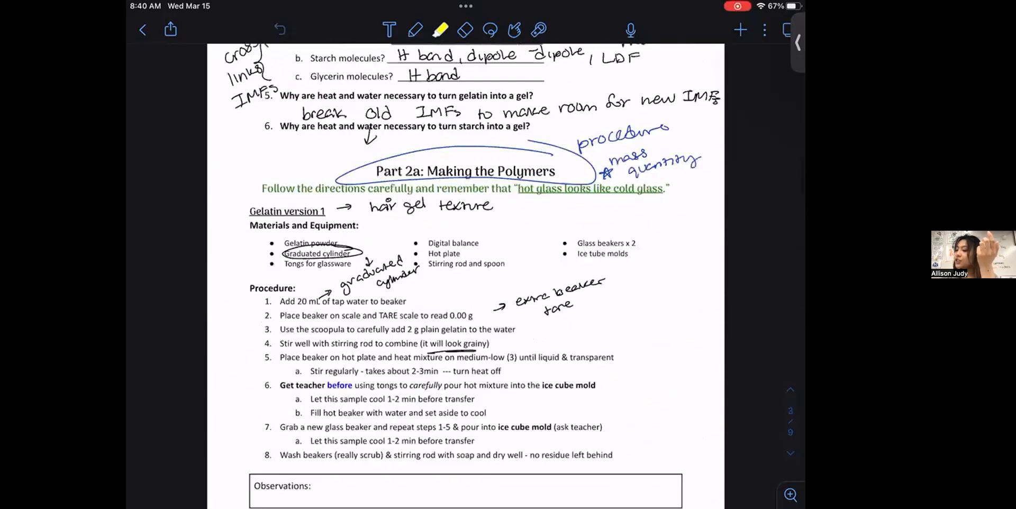
pyautogui.scroll(-3)
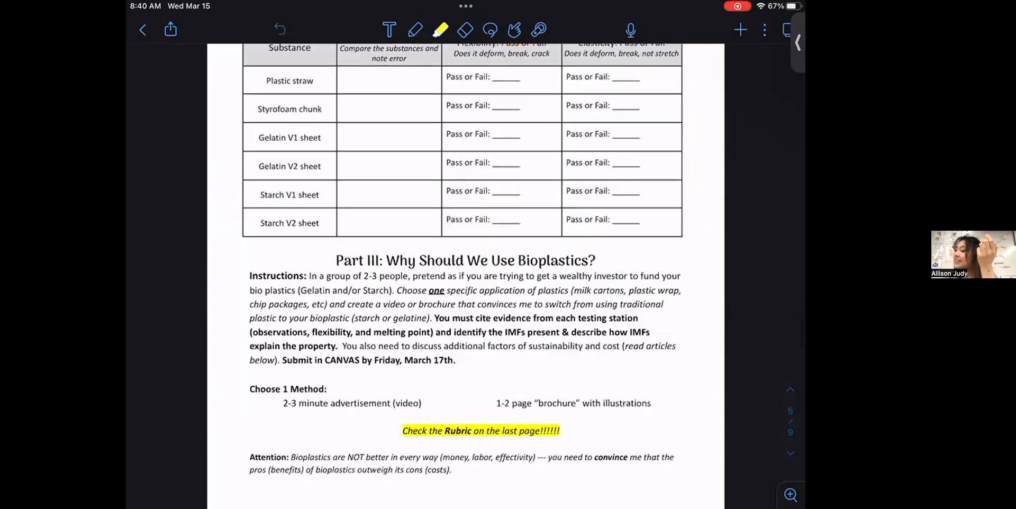
pyautogui.scroll(-3)
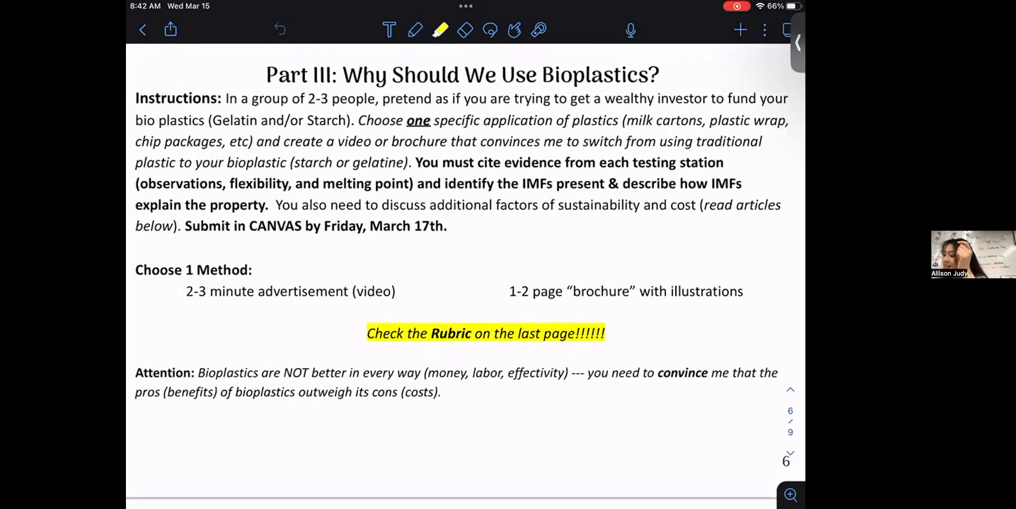
pyautogui.scroll(-3)
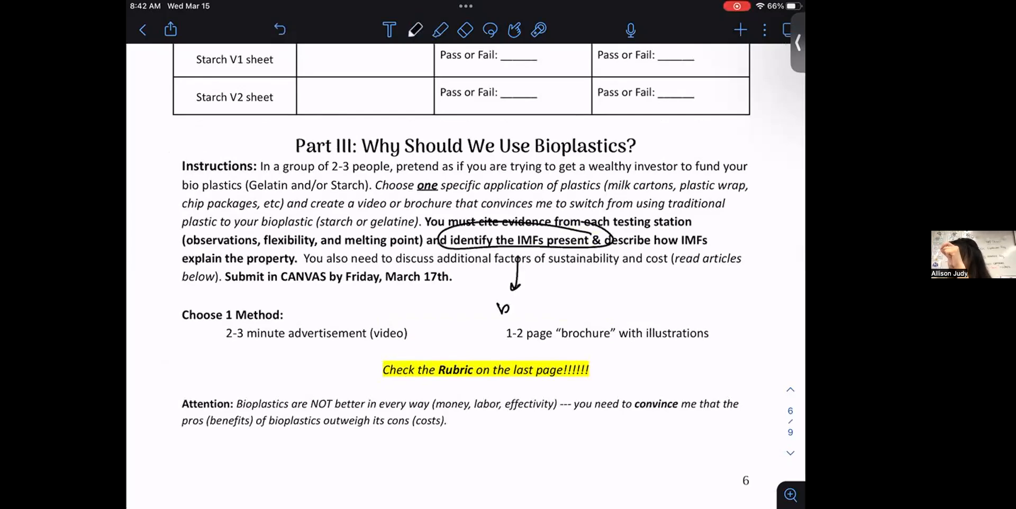
# Handwrite 'background & notes' under the circled IMFs phrase and link it to the testing-data note
pyautogui.moveTo(495, 305); pyautogui.dragTo(558, 298)
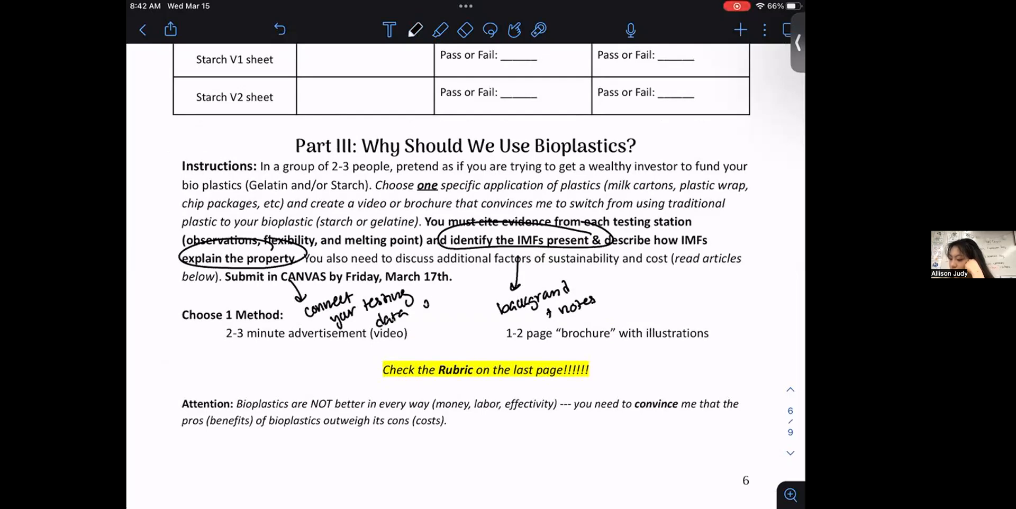
pyautogui.moveTo(434, 314); pyautogui.dragTo(480, 304)
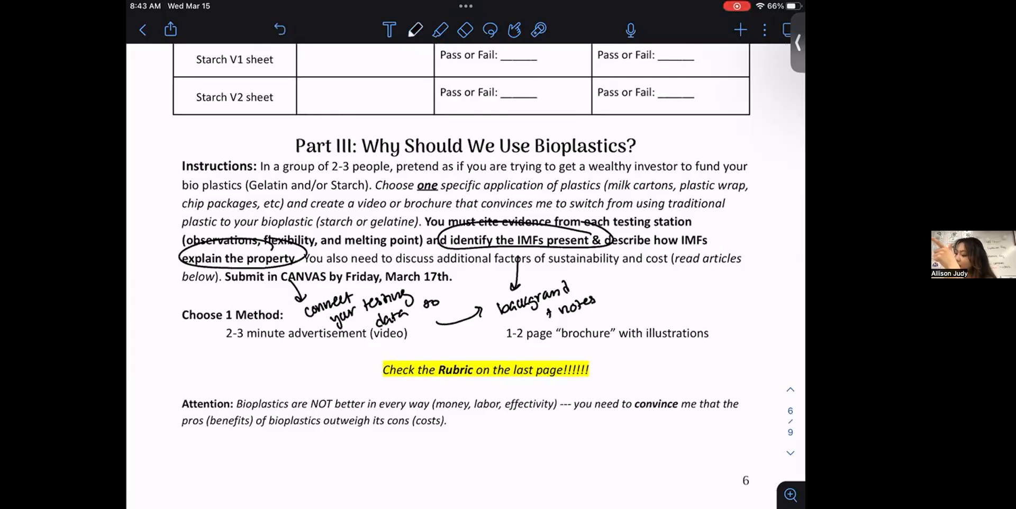
pyautogui.scroll(-3)
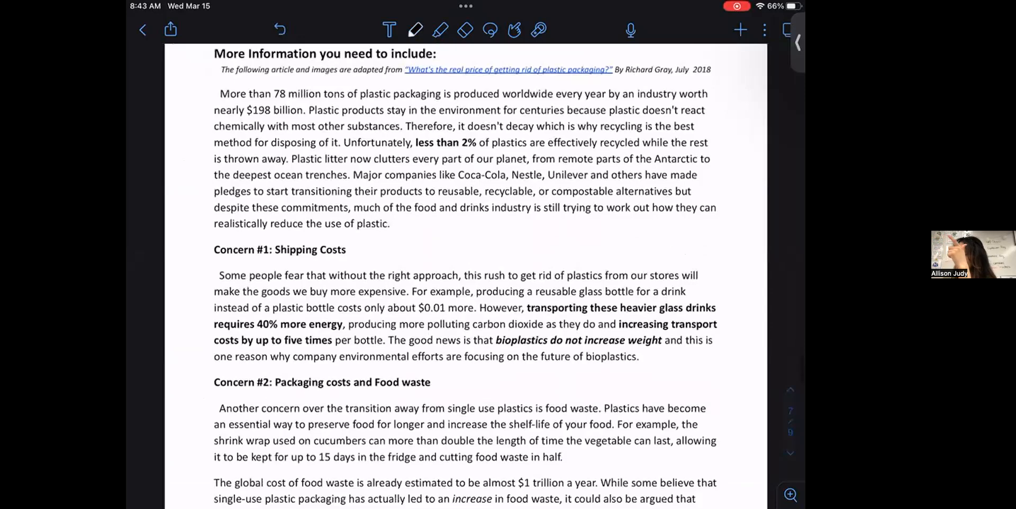
pyautogui.scroll(-3)
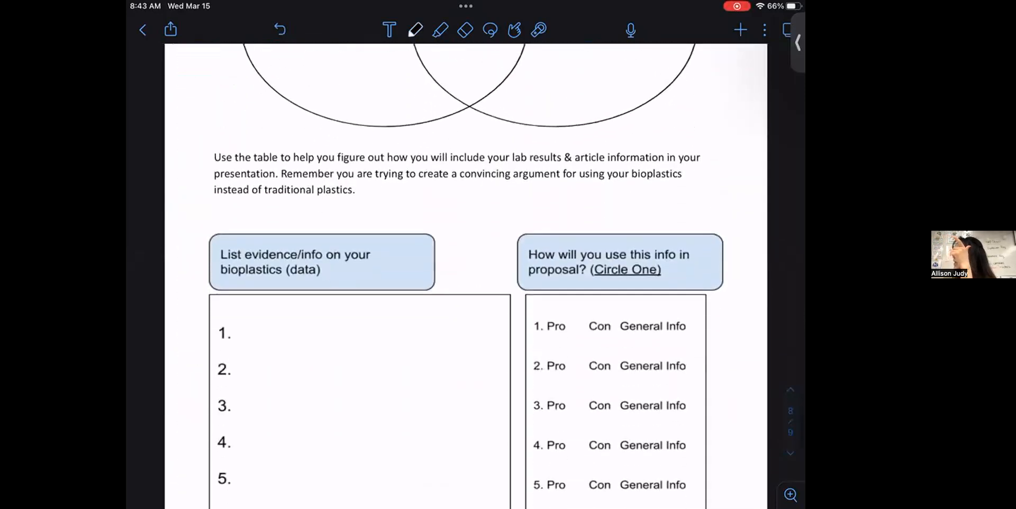
pyautogui.scroll(-3)
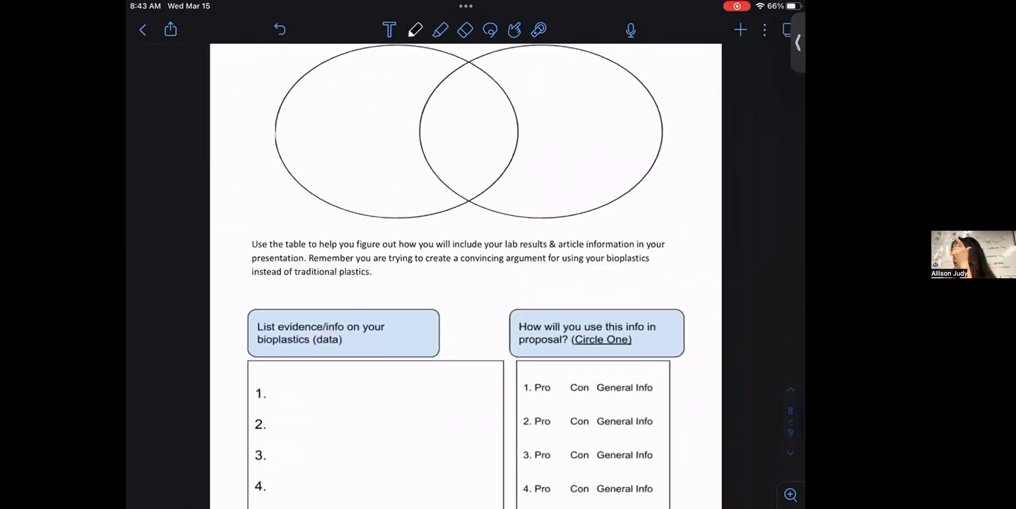
pyautogui.scroll(-3)
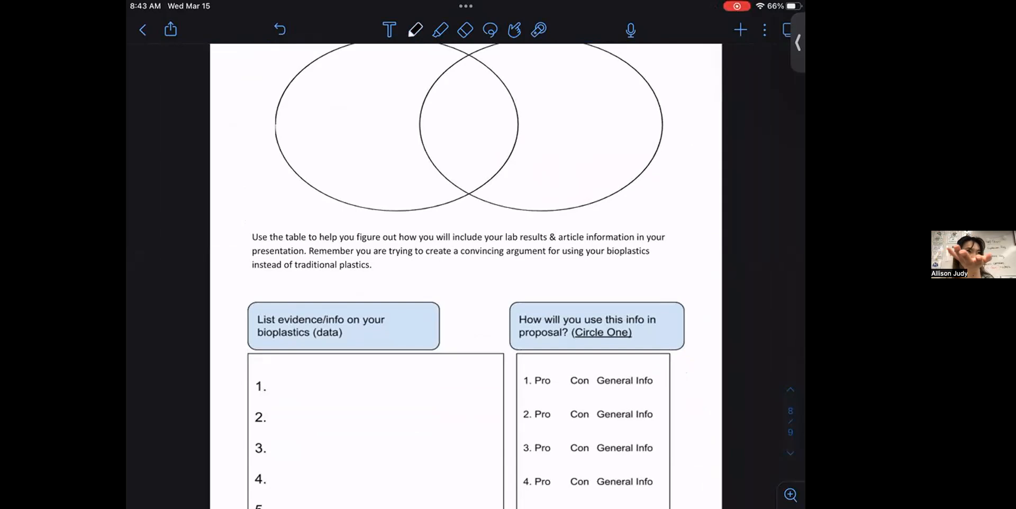
pyautogui.scroll(-3)
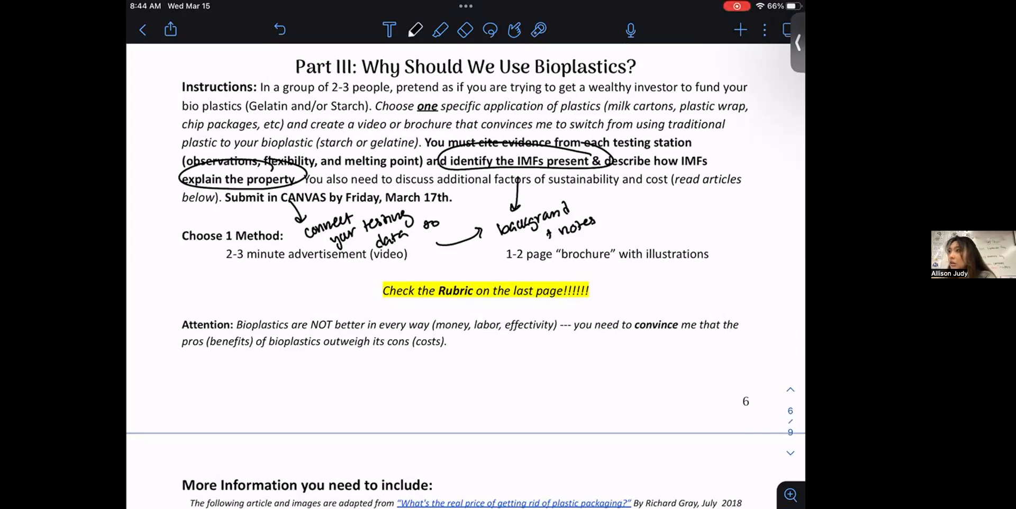
# Scroll to the Rubric & Self Score page and circle the team-member credit line and Self Score heading
pyautogui.scroll(-3)
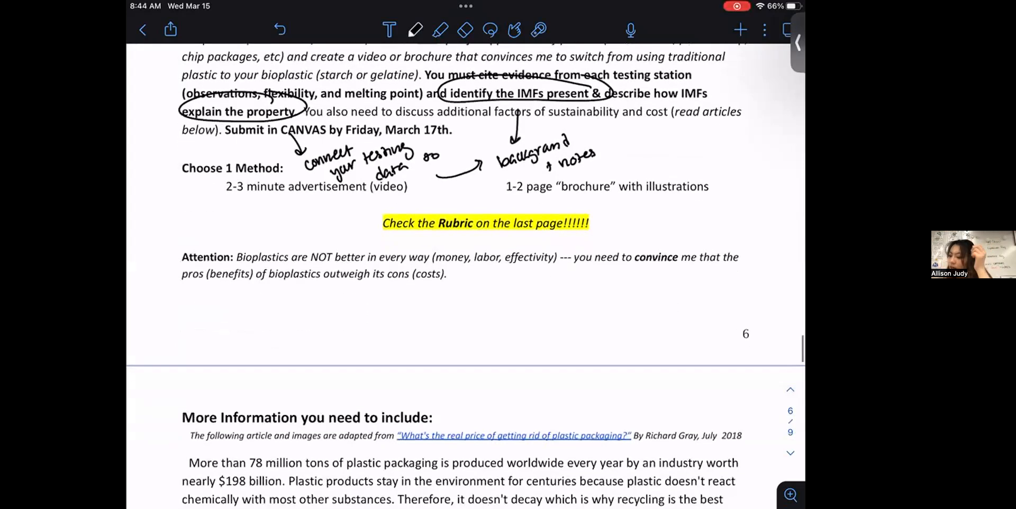
pyautogui.scroll(-3)
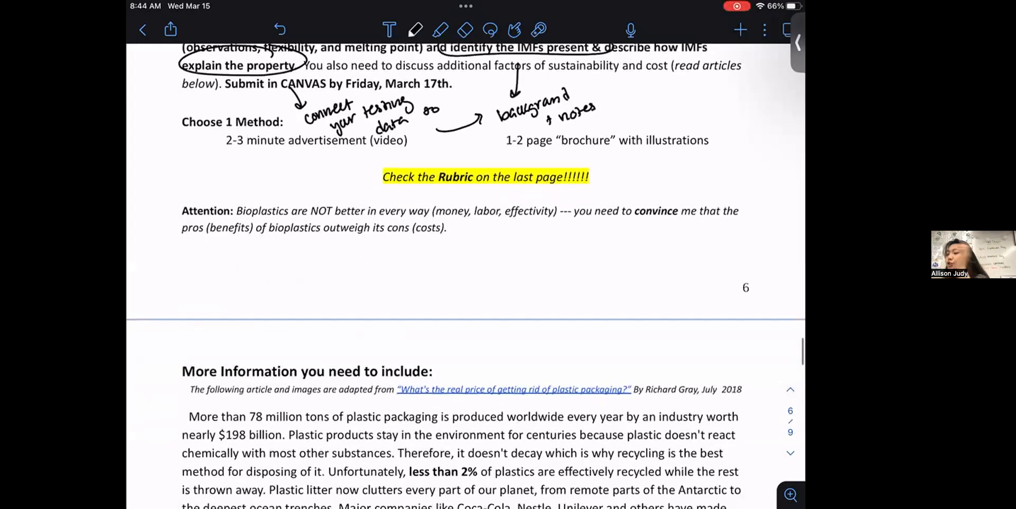
pyautogui.scroll(-3)
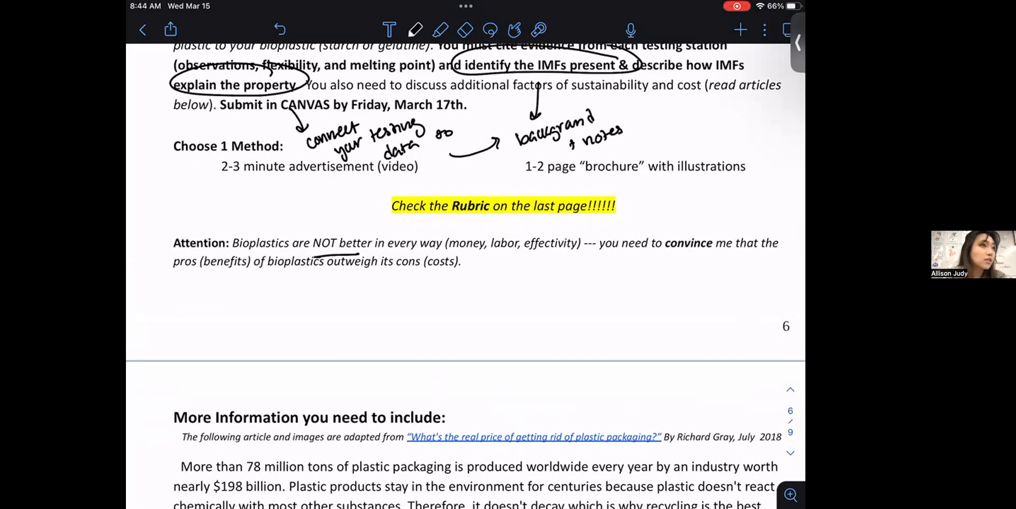
pyautogui.scroll(-3)
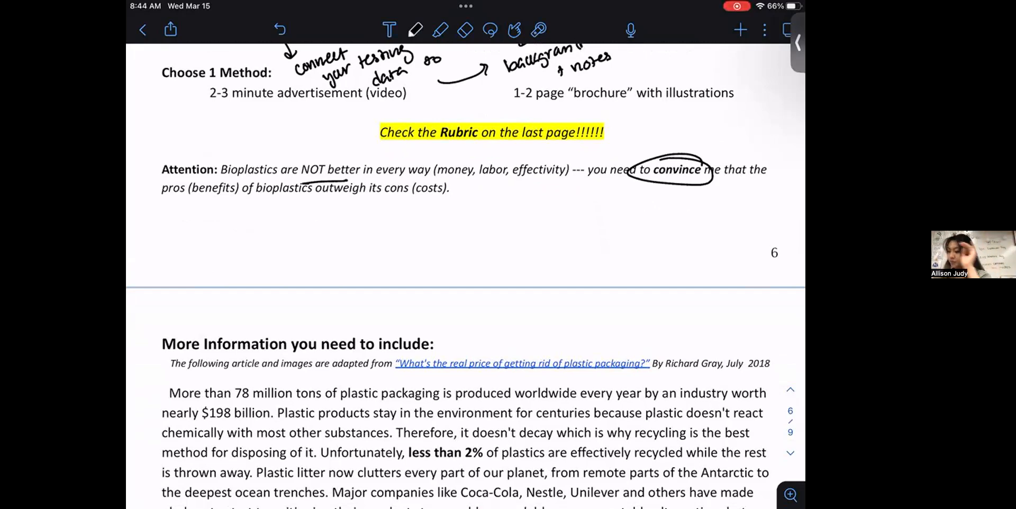
pyautogui.scroll(-3)
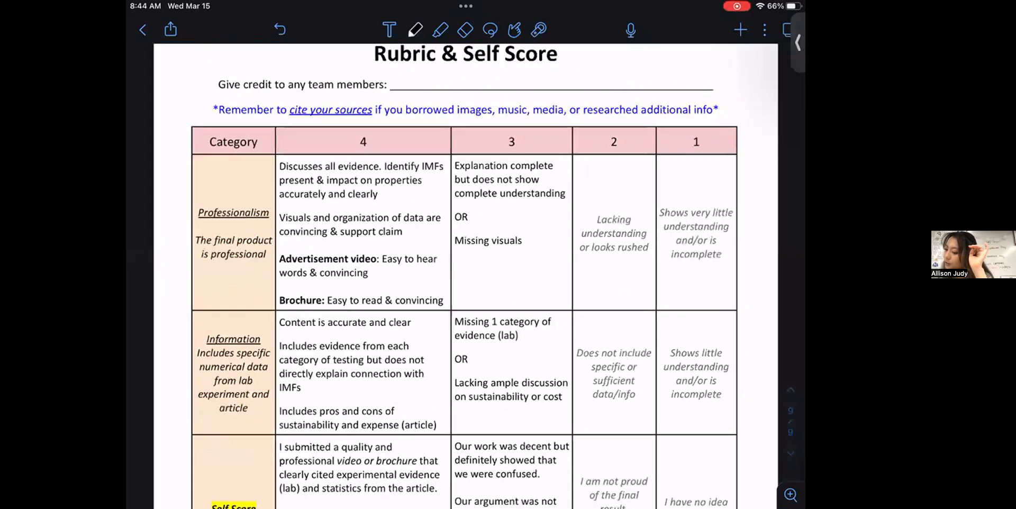
pyautogui.scroll(-3)
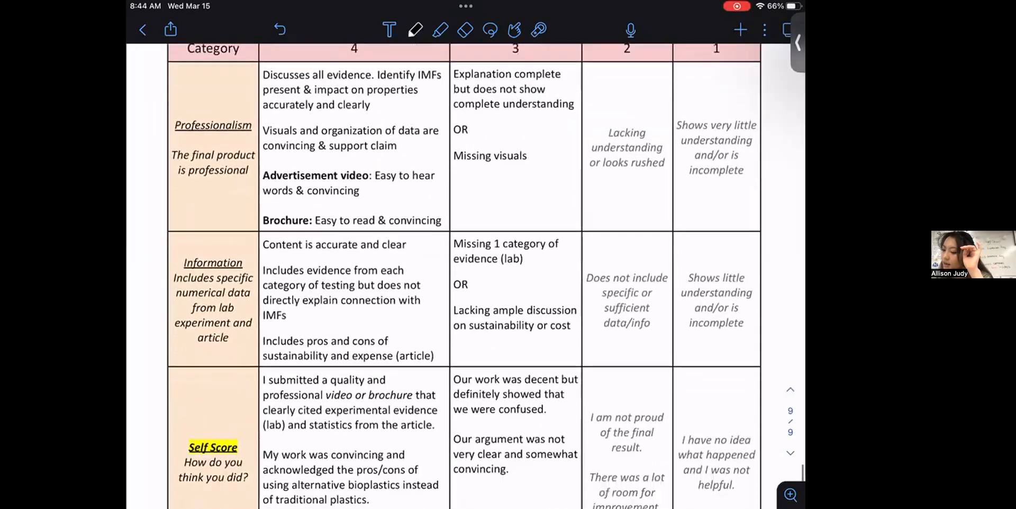
pyautogui.scroll(-3)
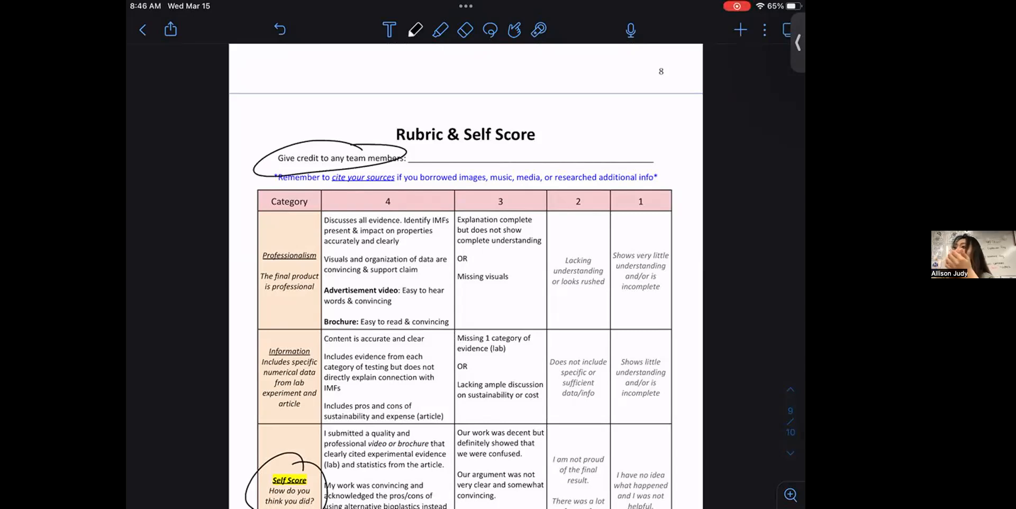
# Note 'comments or uploaded as screenshot' under the reasons prompt, then scroll to Part 2b on page 5
pyautogui.scroll(-3)
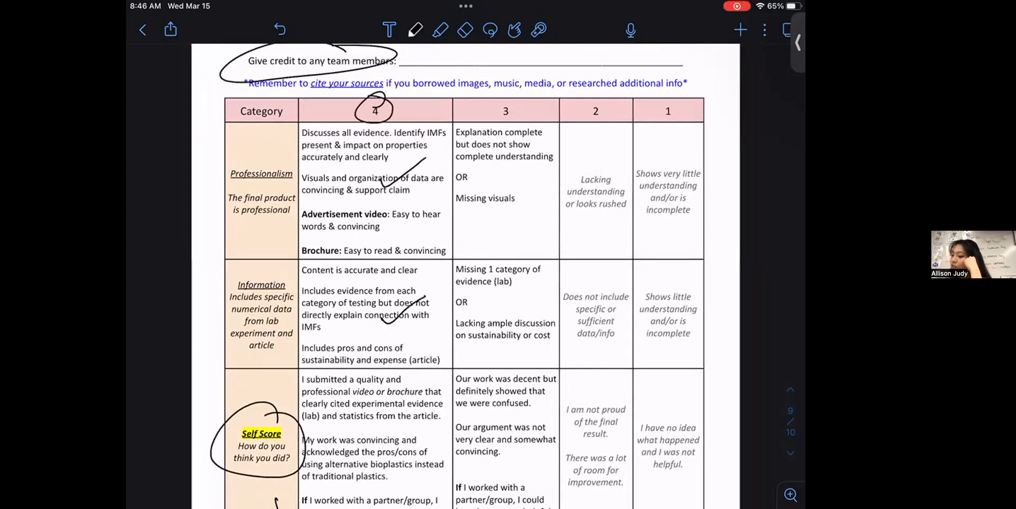
pyautogui.scroll(-3)
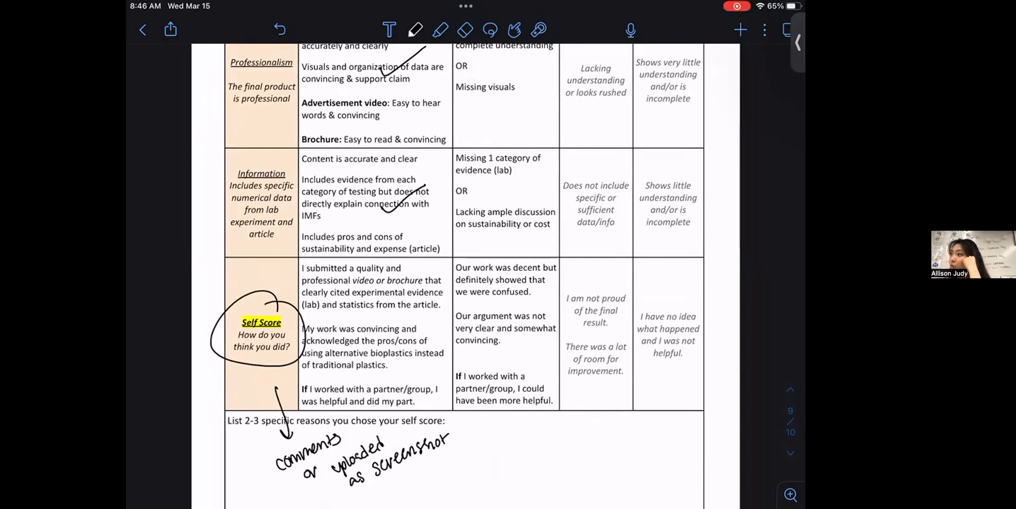
pyautogui.scroll(-3)
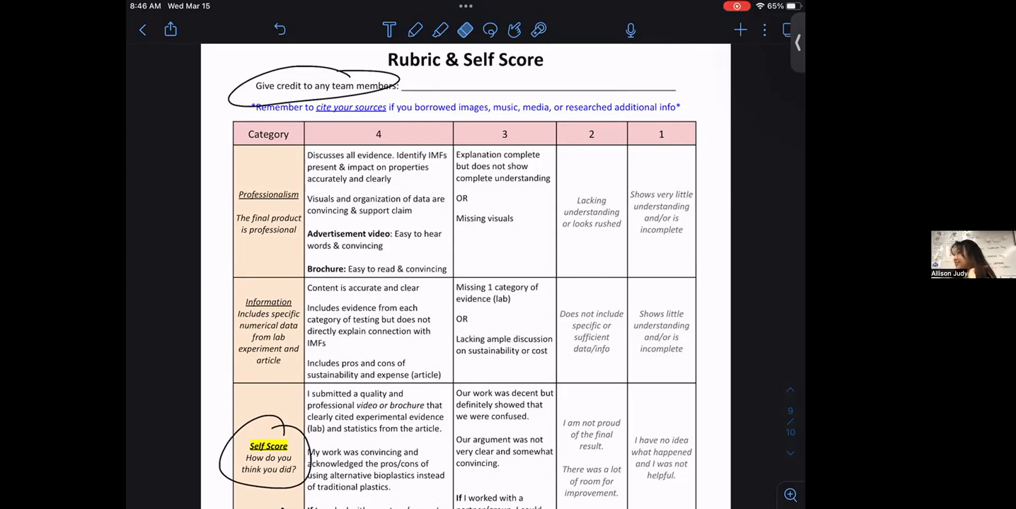
pyautogui.scroll(-3)
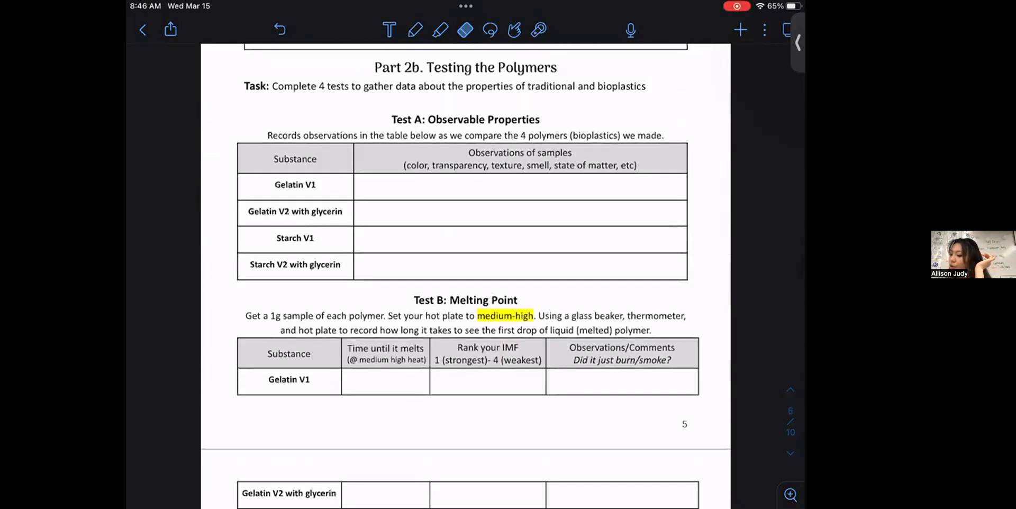
# Label Test A 'qualitative', mark Test B '-2b + 2a' and circle 'burn/smoke' with a side note
pyautogui.scroll(-3)
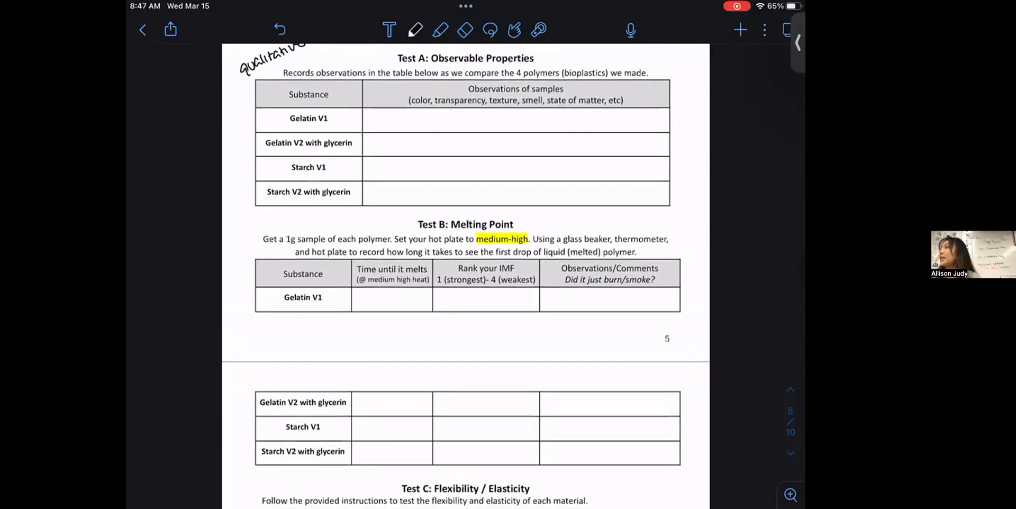
pyautogui.scroll(-3)
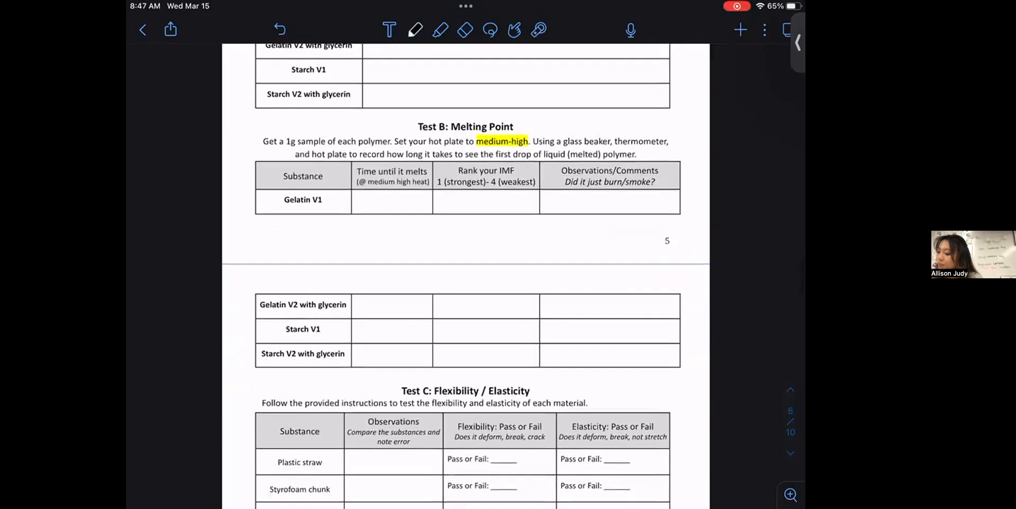
pyautogui.moveTo(535, 123); pyautogui.dragTo(558, 119)
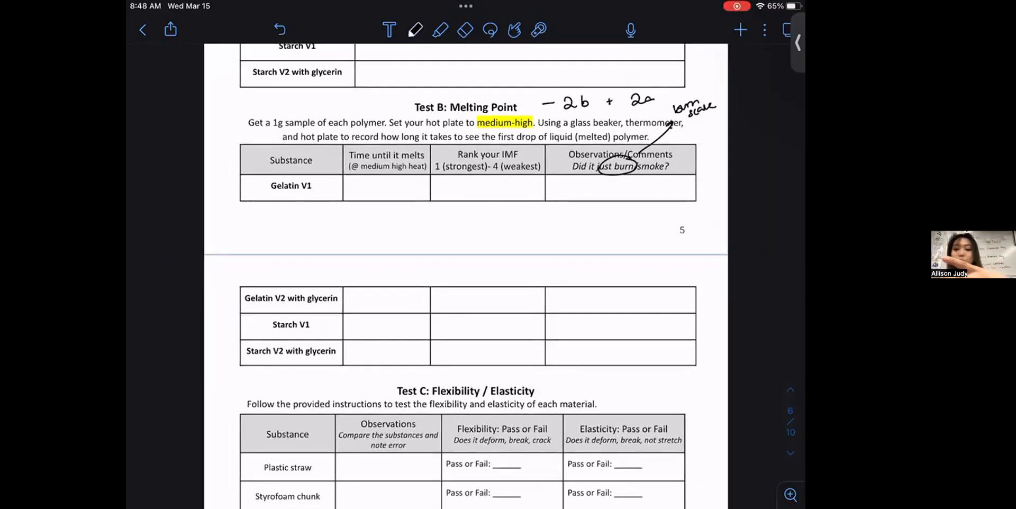
# Scroll back to Part III and write 'connect your testing data' and 'background, notes' beneath it
pyautogui.scroll(-3)
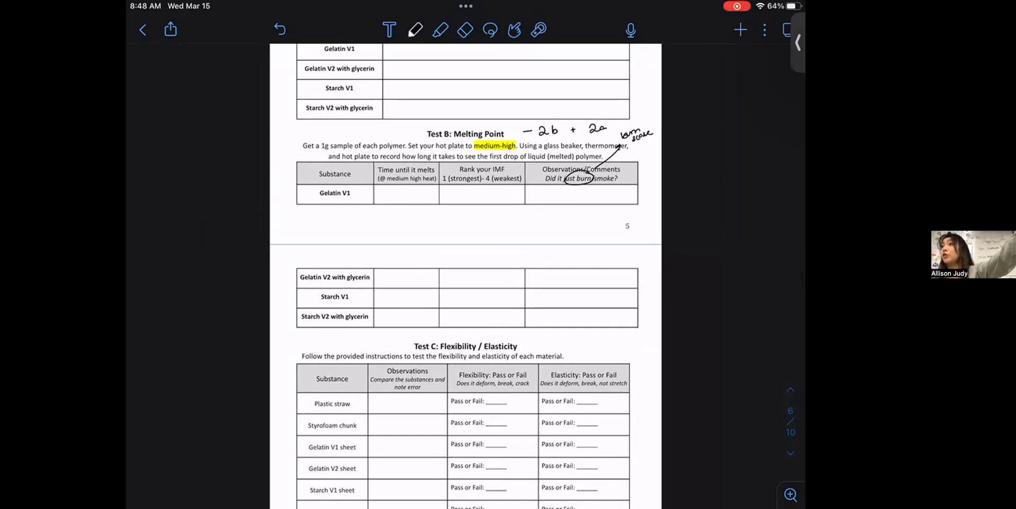
pyautogui.scroll(-3)
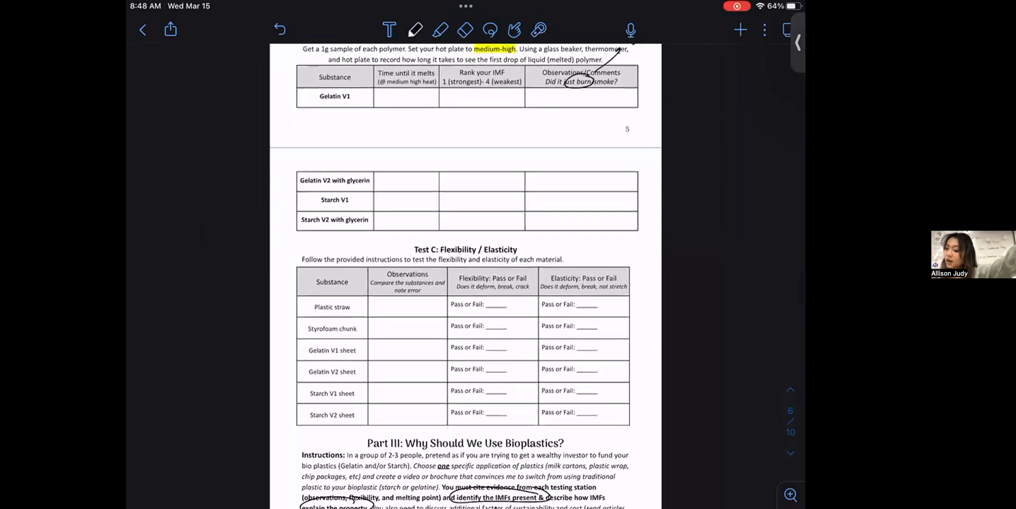
pyautogui.scroll(-3)
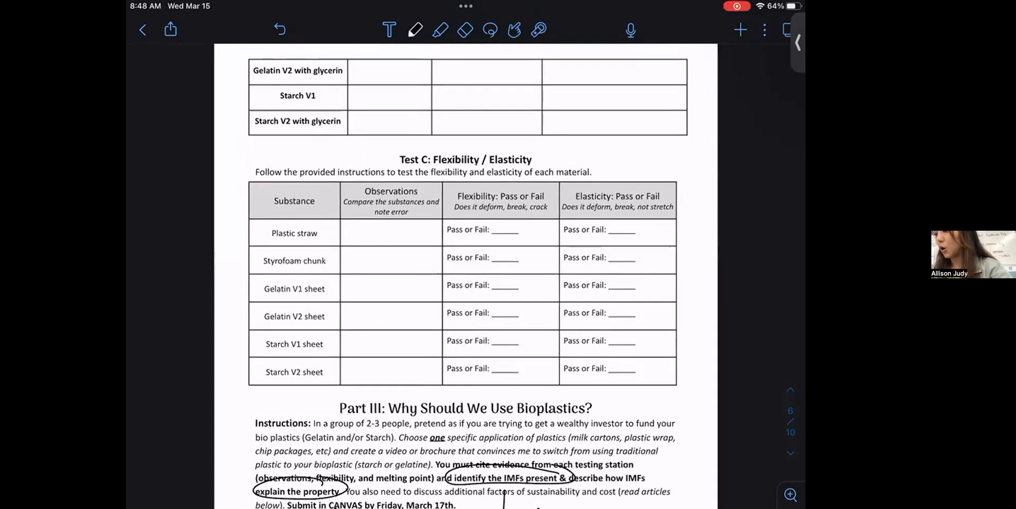
pyautogui.scroll(-3)
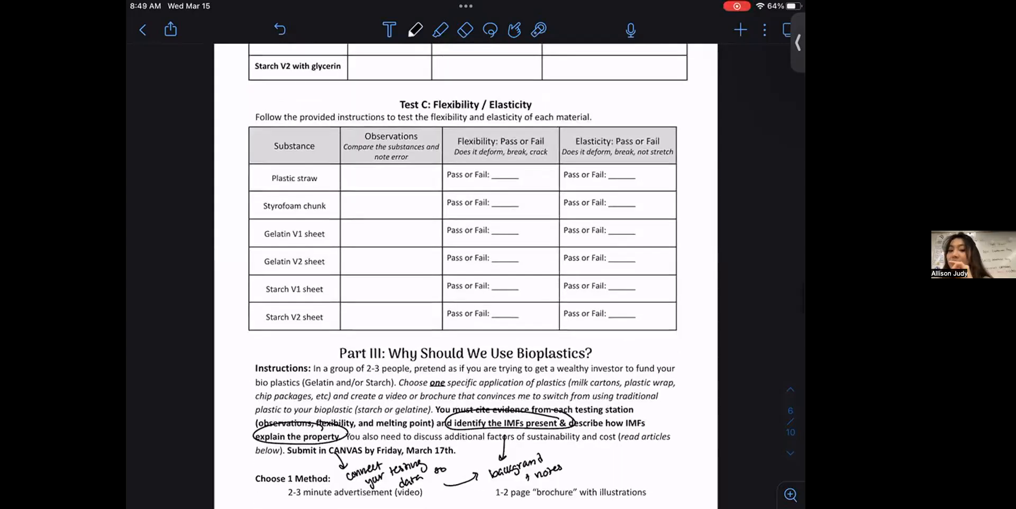